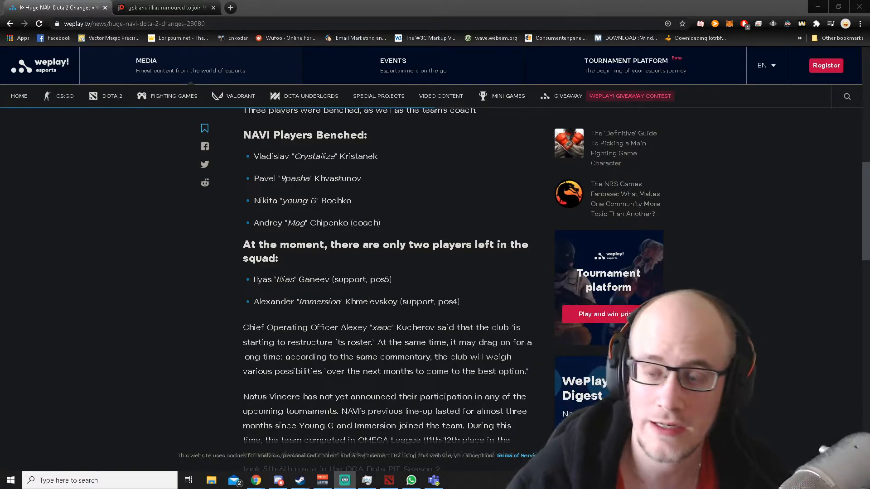
scroll(up, 3)
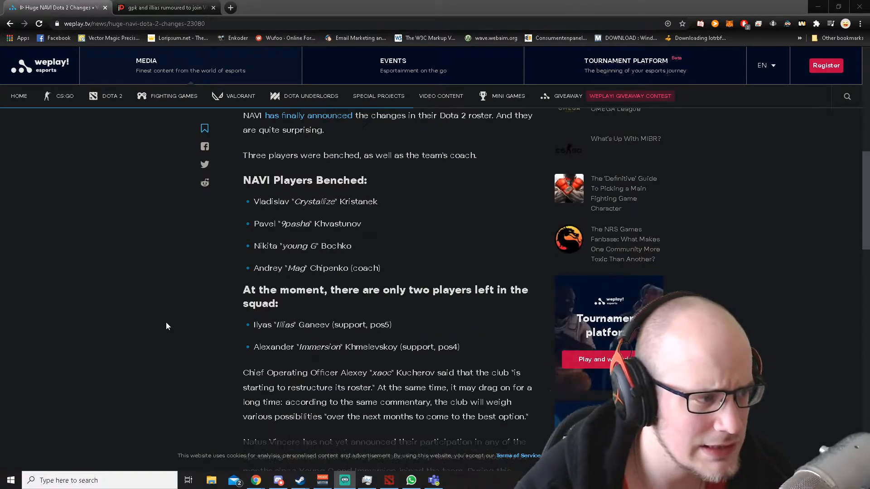
mouse_move(143, 246)
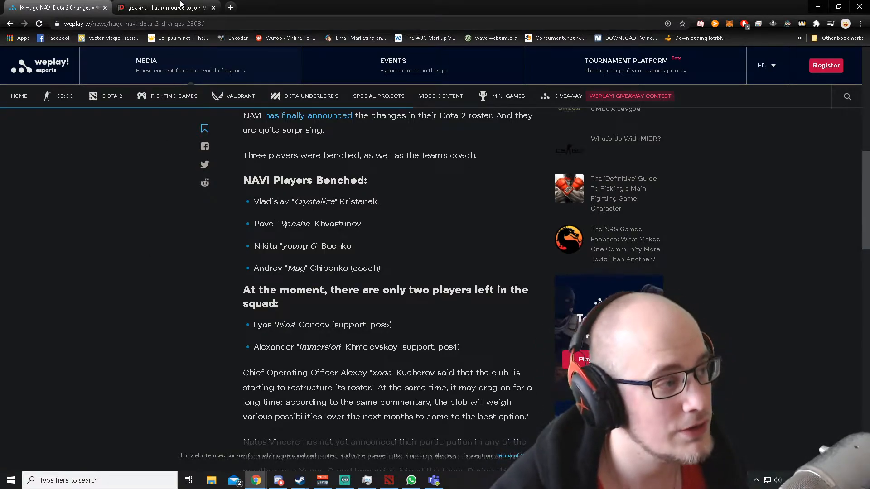
click(161, 8)
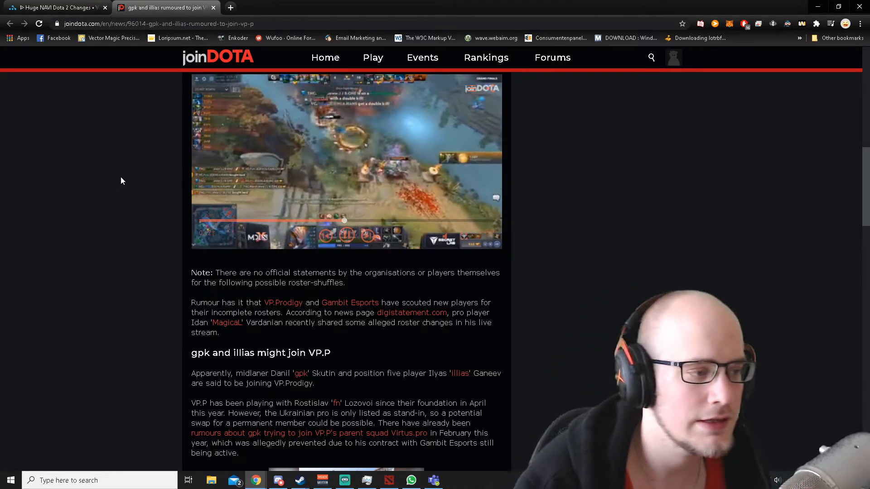
scroll(down, 3)
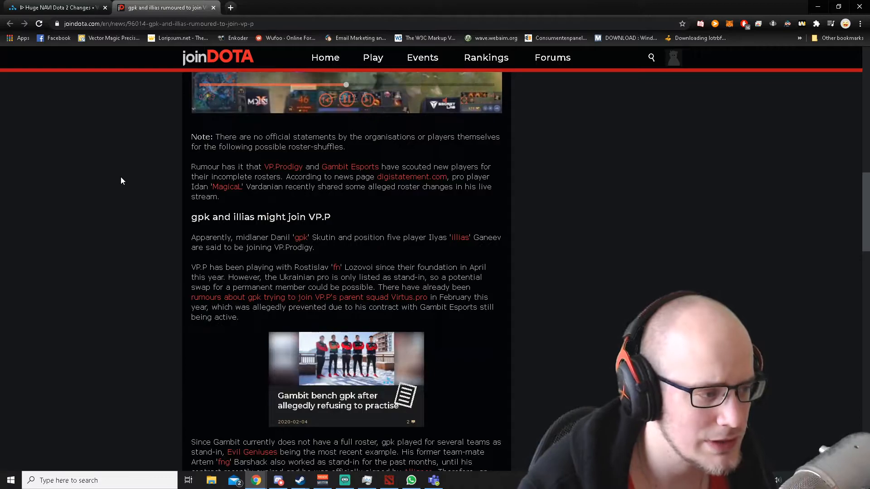
scroll(down, 3)
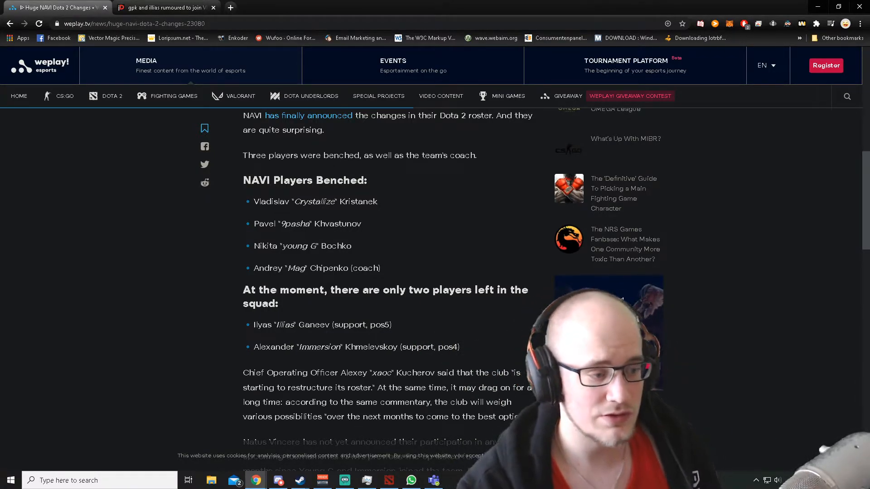
scroll(down, 3)
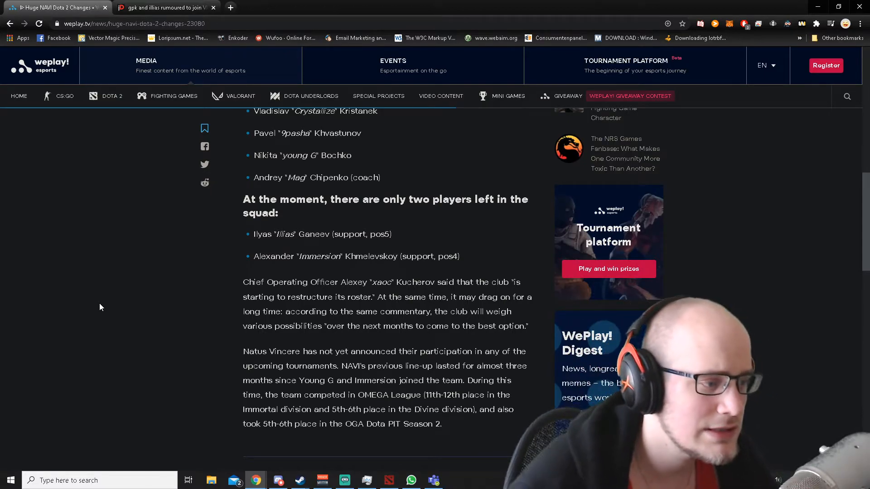
scroll(down, 3)
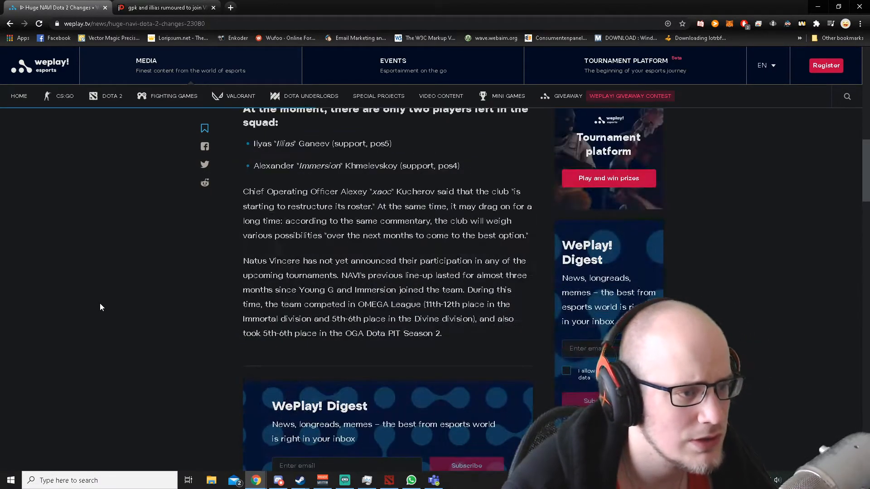
scroll(up, 3)
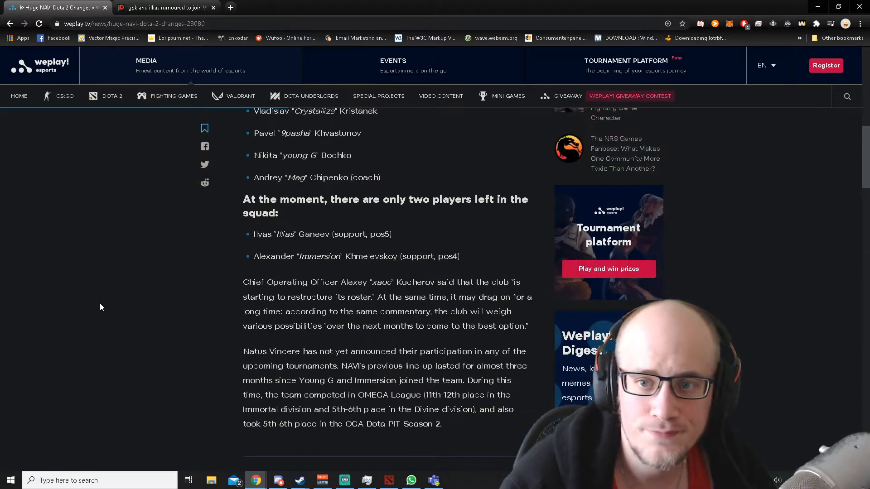
scroll(up, 3)
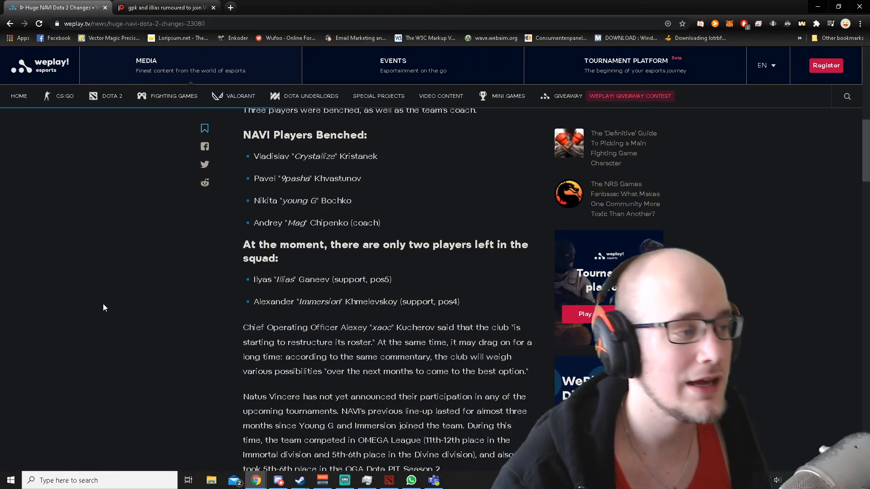
mouse_move(102, 283)
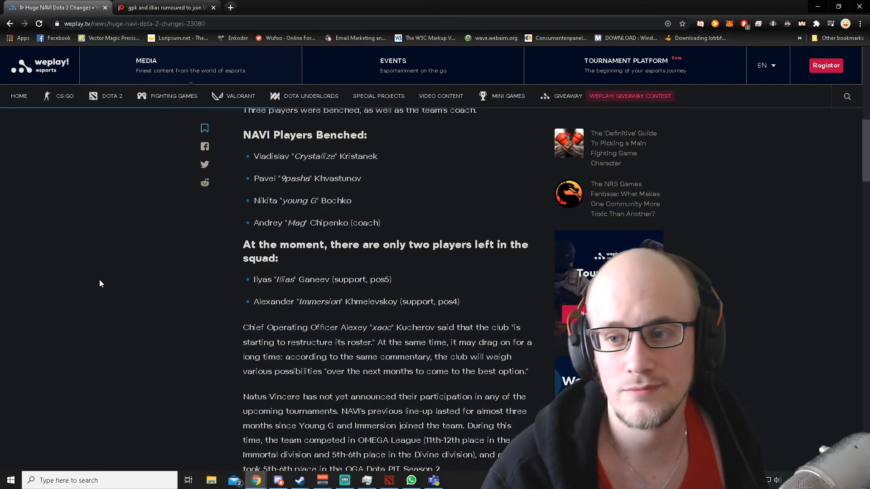